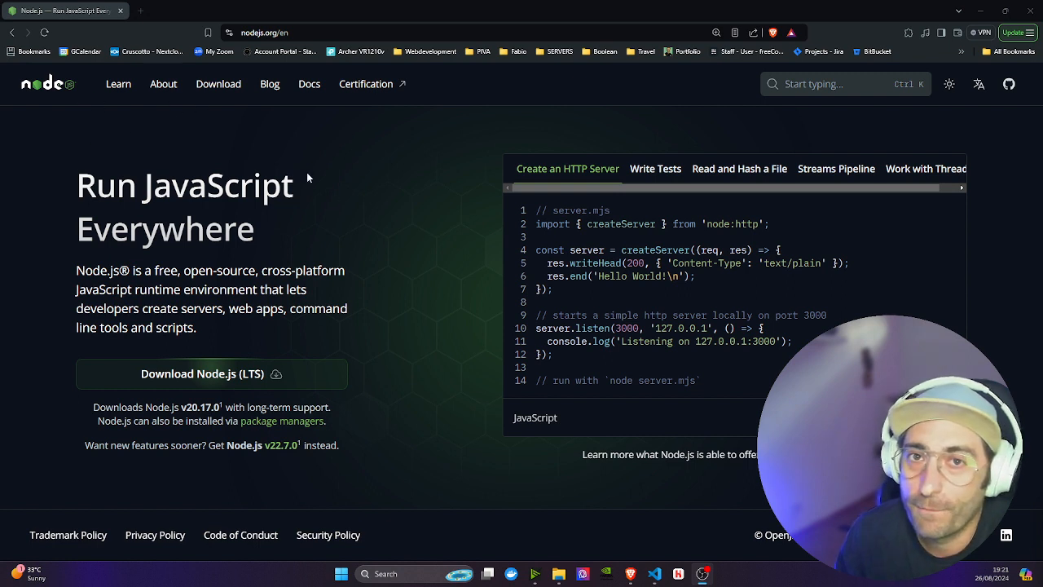
mouse_move(274, 241)
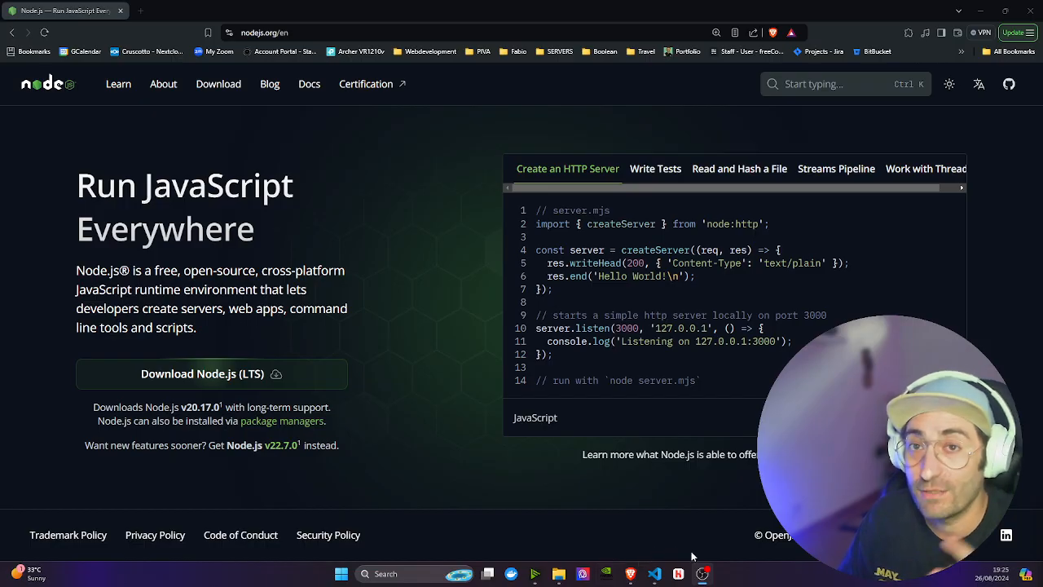
mouse_move(667, 431)
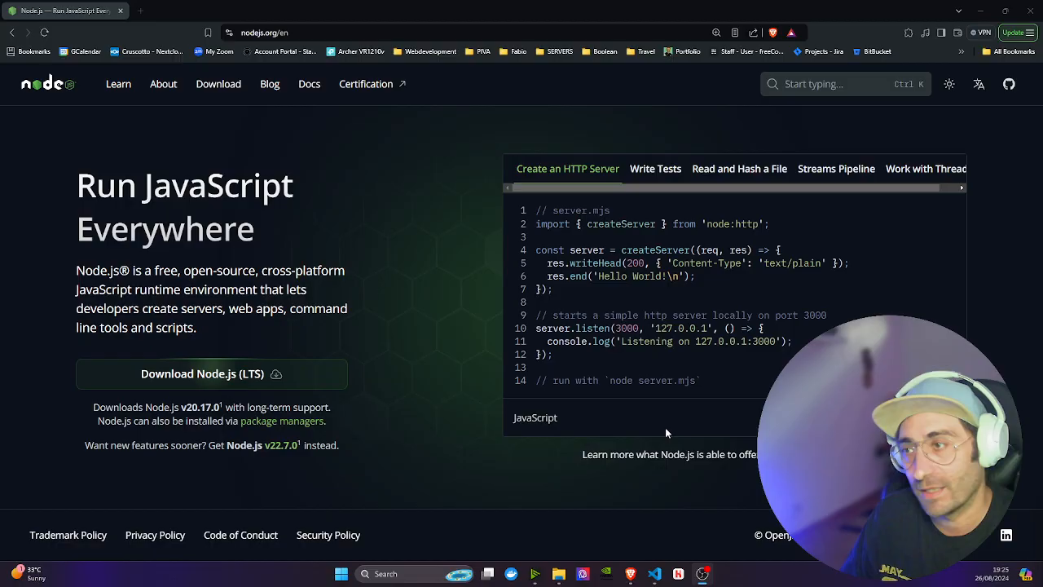